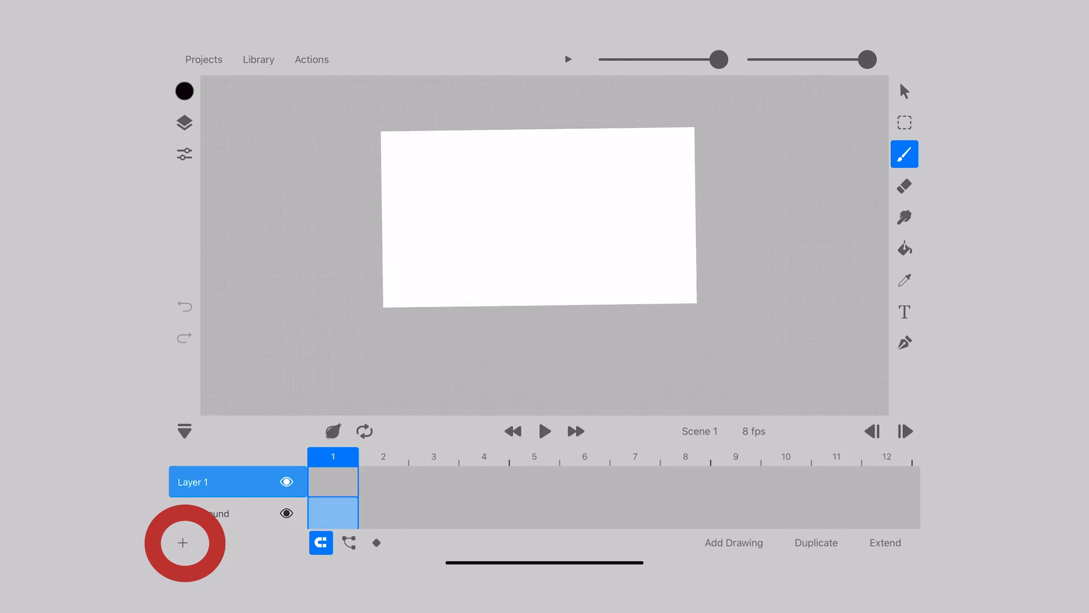
Import an audio track as a new layer and cut its clip at frame 314
{"action": "left_click", "coordinate": [183, 543]}
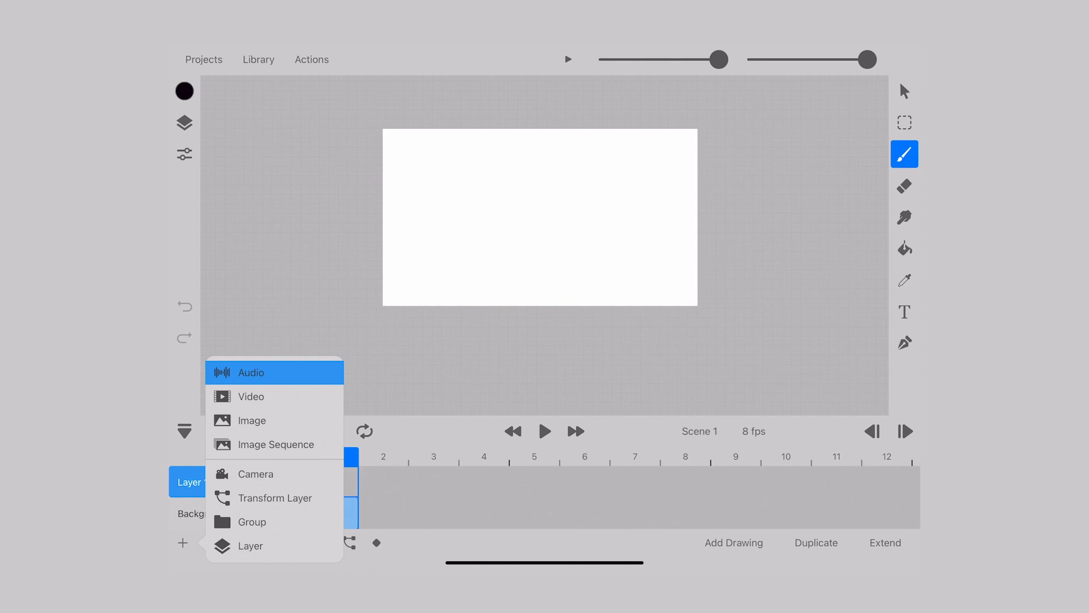
{"action": "left_click", "coordinate": [253, 372]}
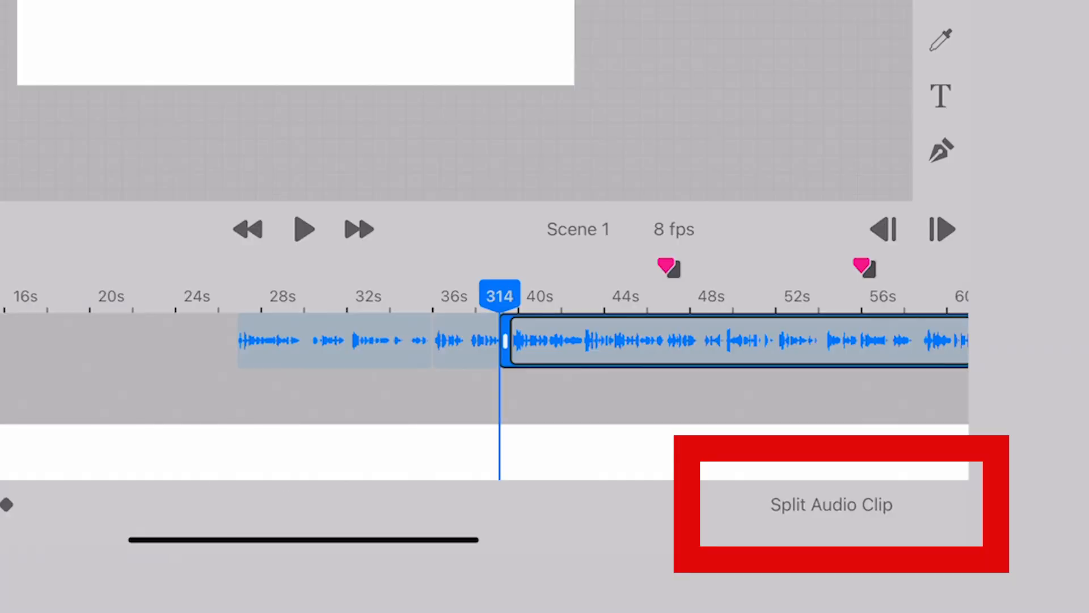
{"action": "left_click", "coordinate": [831, 504]}
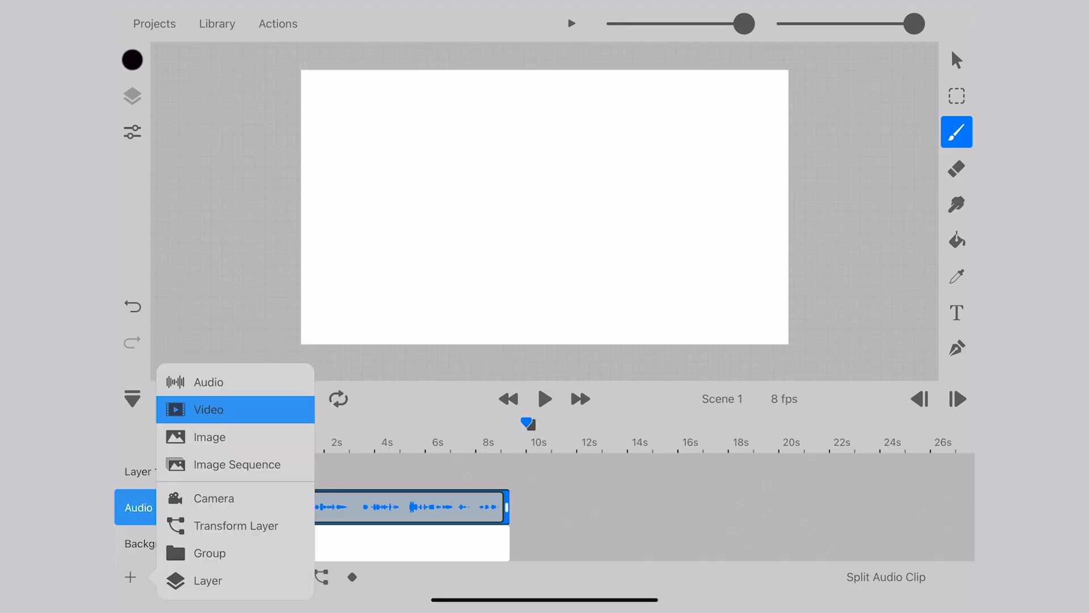
Open the add-layer menu below the layer list to pick a Video track
{"action": "left_click", "coordinate": [208, 409]}
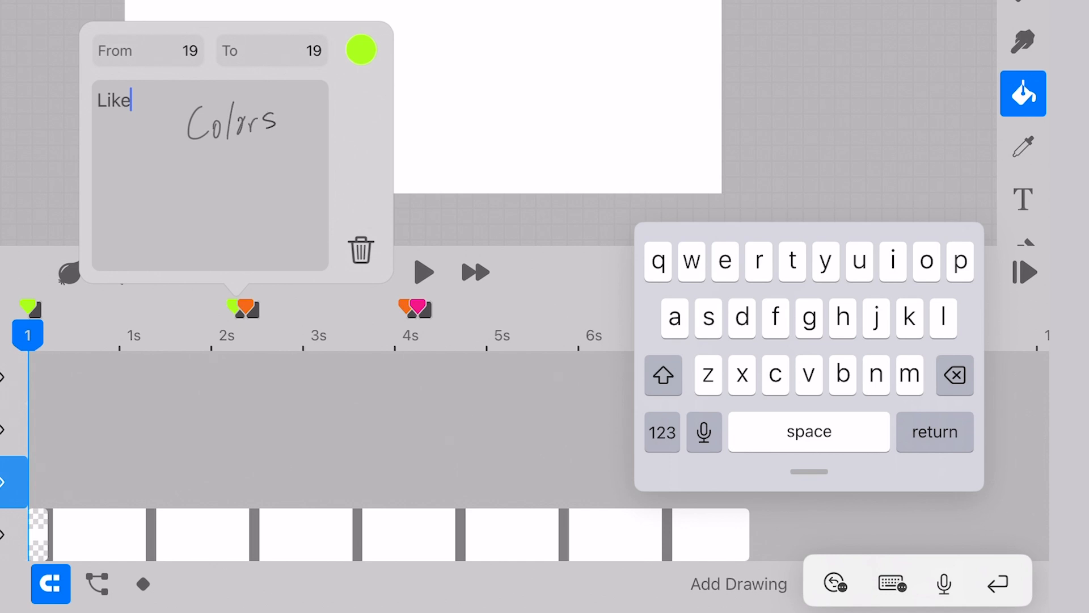
Type 'colors' into the note of the green marker at frame 19
{"action": "type", "text": "colors"}
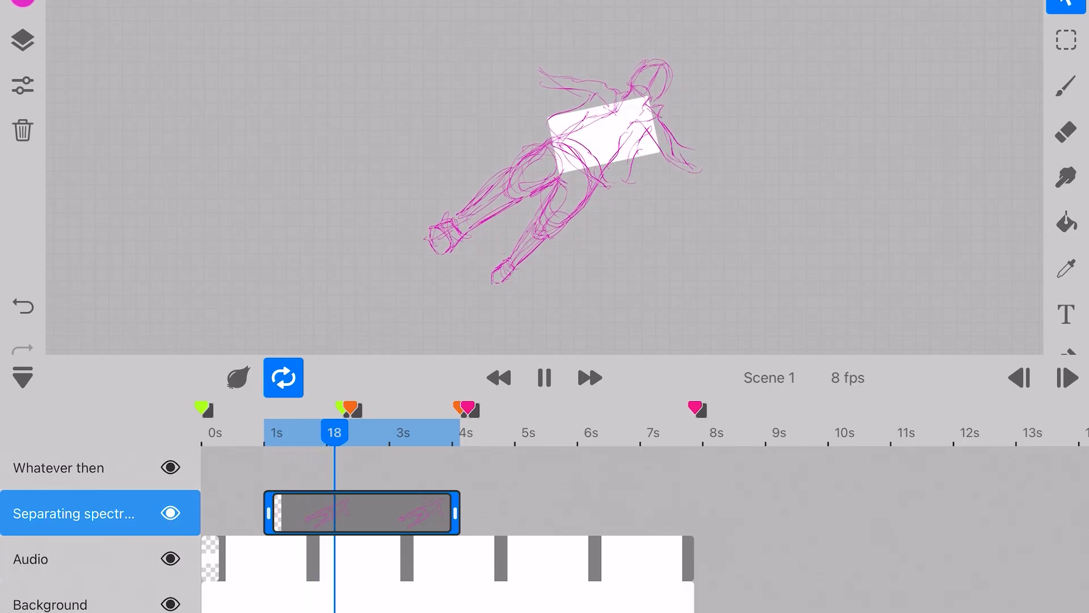
Shift the magenta sketch clip earlier on the timeline
{"action": "left_click_drag", "start_coordinate": [333, 431], "coordinate": [263, 431]}
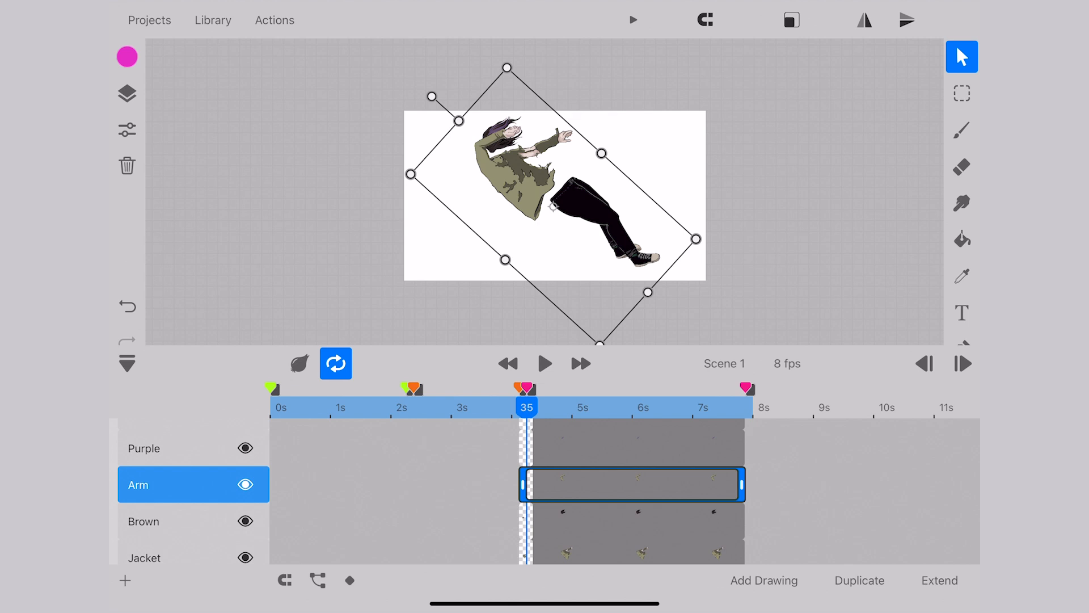
Nest the Arm layer under Jacket in the transform hierarchy
{"action": "left_click", "coordinate": [316, 580]}
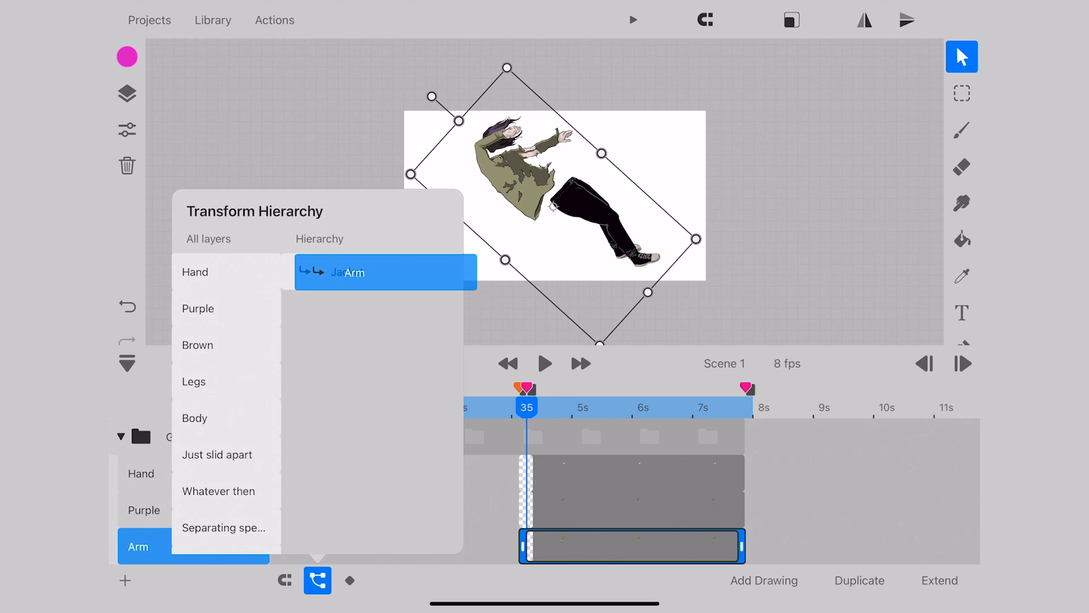
{"action": "left_click", "coordinate": [225, 272]}
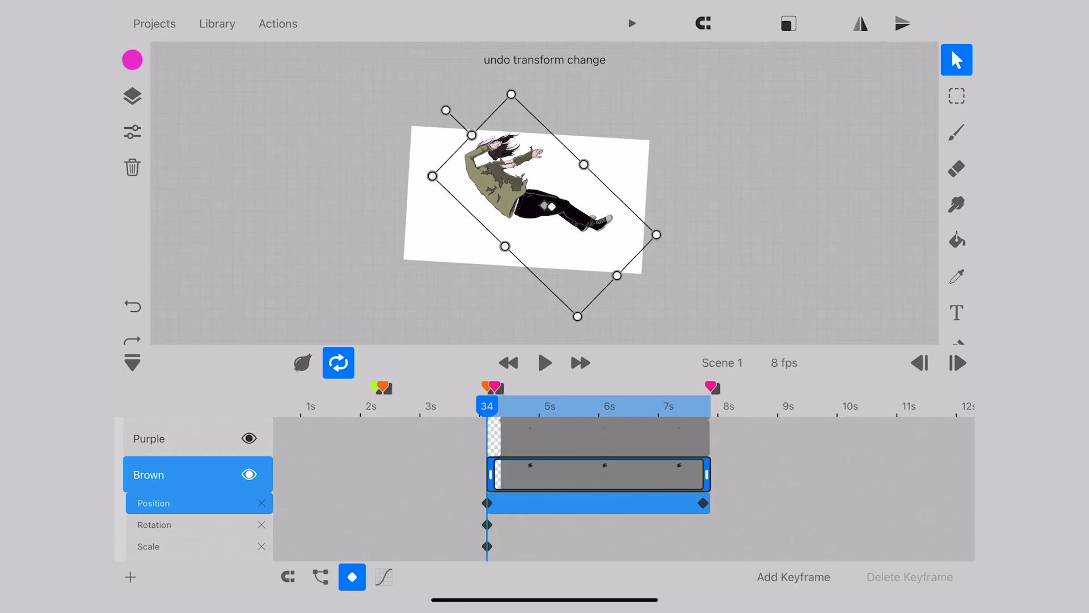
Revert the Brown layer's last transform change, then play and stop its keyframed motion
{"action": "left_click", "coordinate": [544, 362]}
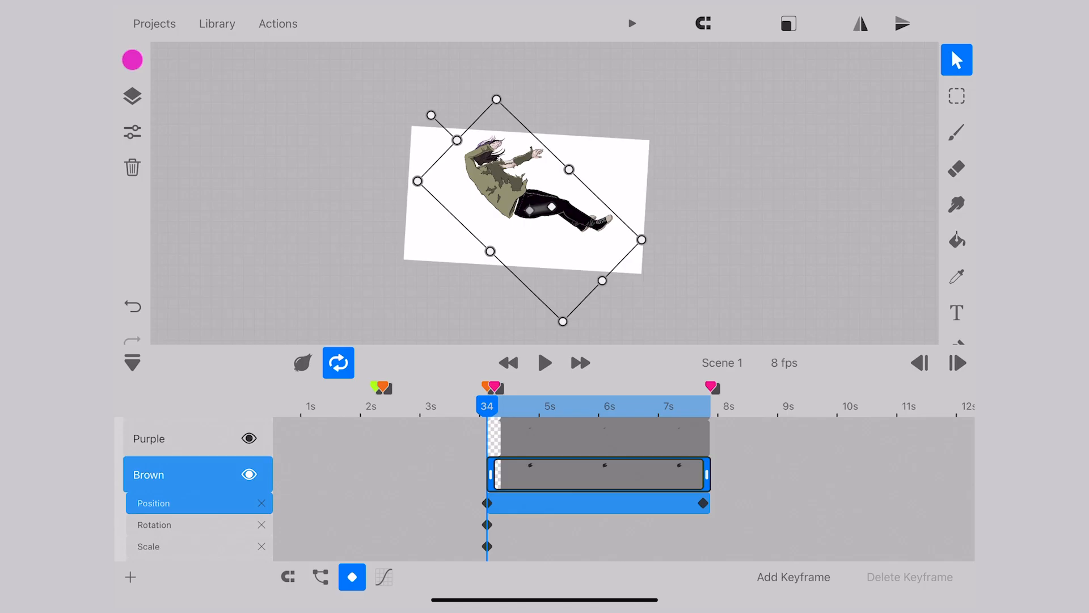
{"action": "left_click", "coordinate": [544, 362]}
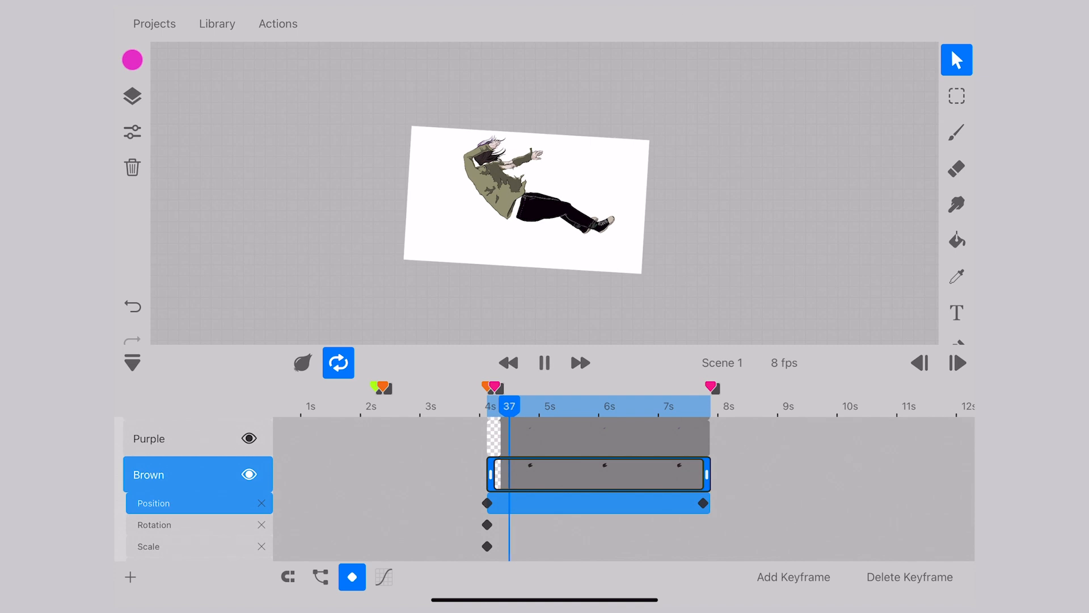
{"action": "left_click", "coordinate": [383, 576]}
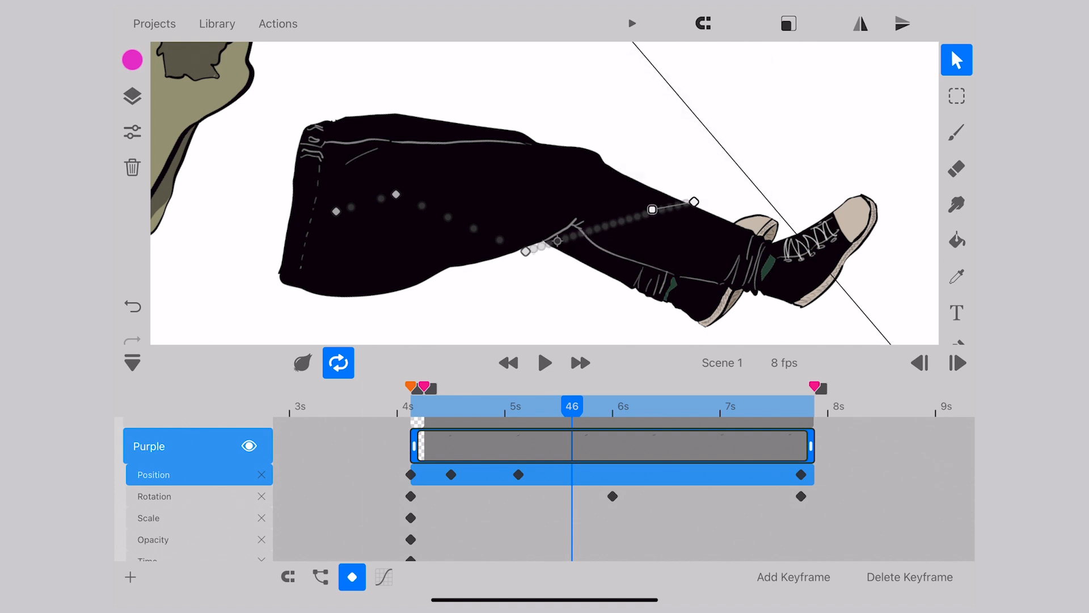
Drag the Purple piece at frame 46 to add a position keyframe
{"action": "left_click_drag", "start_coordinate": [652, 210], "coordinate": [700, 272]}
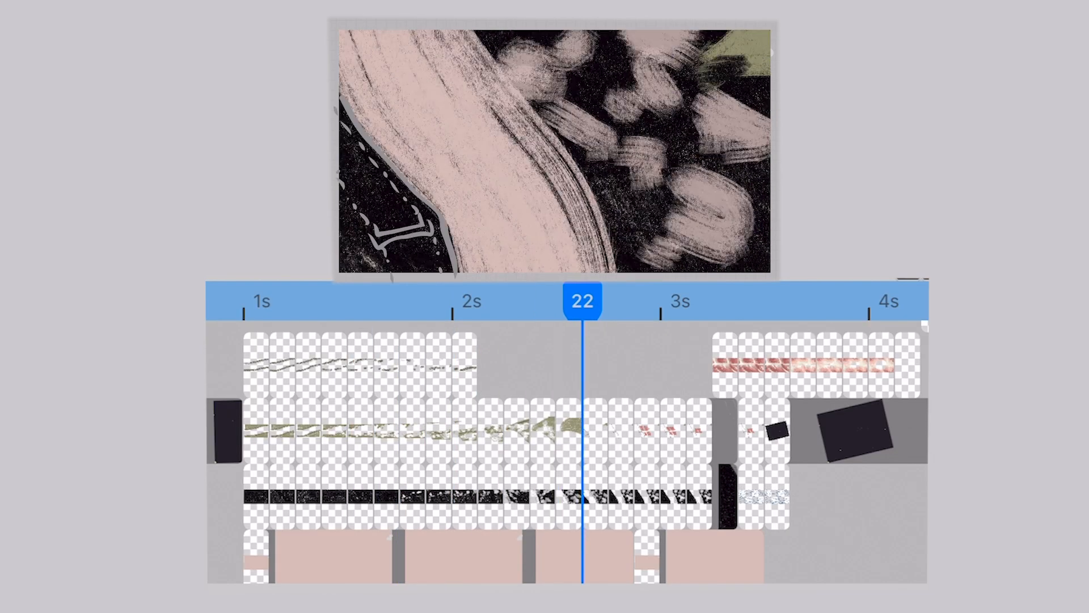
{"action": "left_click_drag", "start_coordinate": [580, 302], "coordinate": [688, 303]}
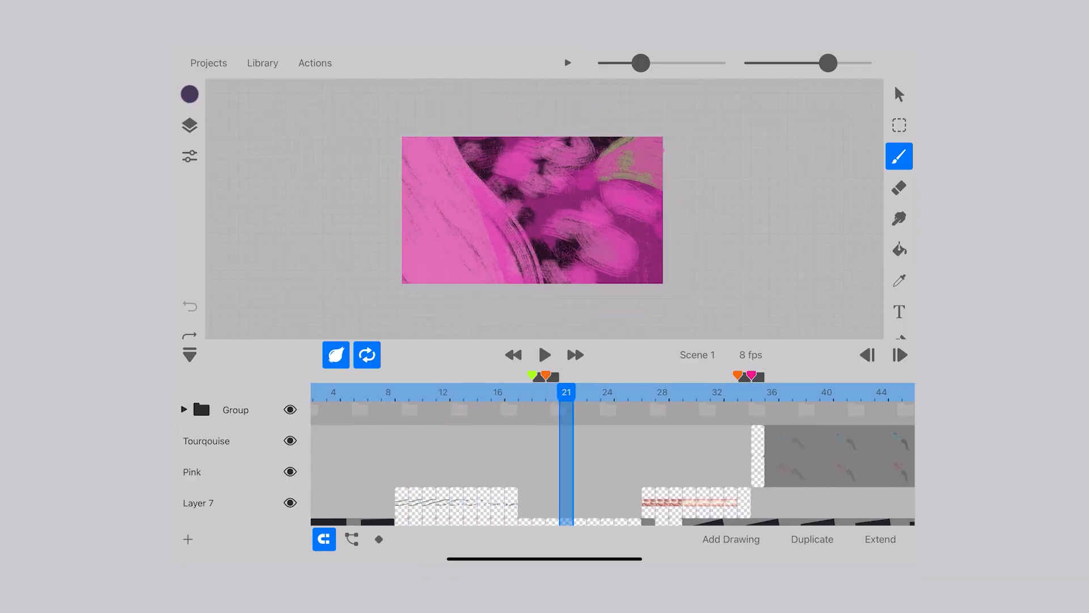
Turn on onion skin to show neighbouring frames for the dissolve drawings
{"action": "left_click", "coordinate": [660, 392]}
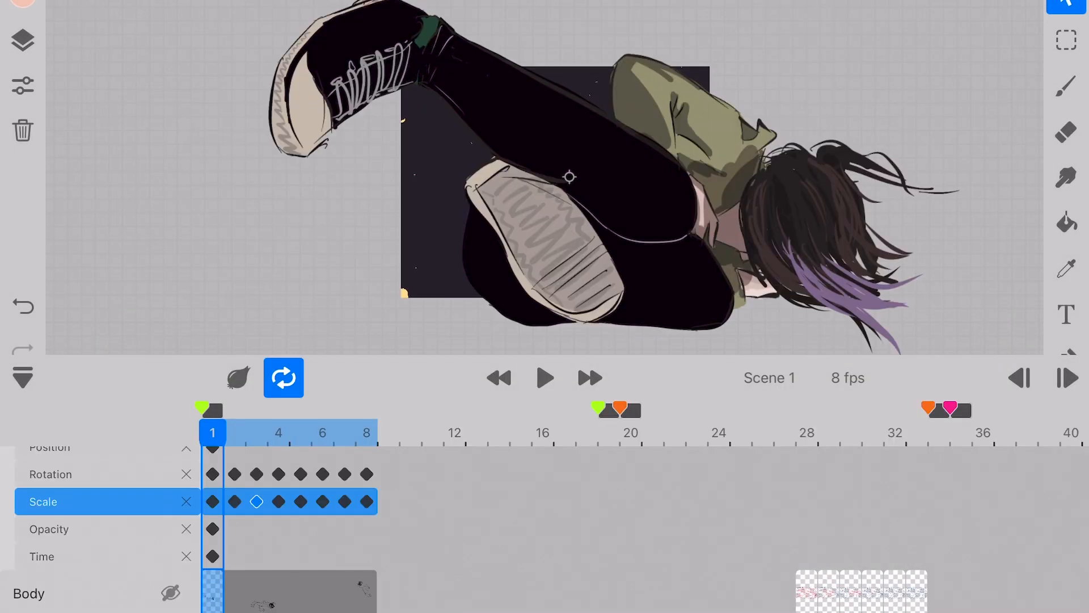
Play the Body layer's rotation and scale keyframes across frames 1–8
{"action": "left_click", "coordinate": [545, 377]}
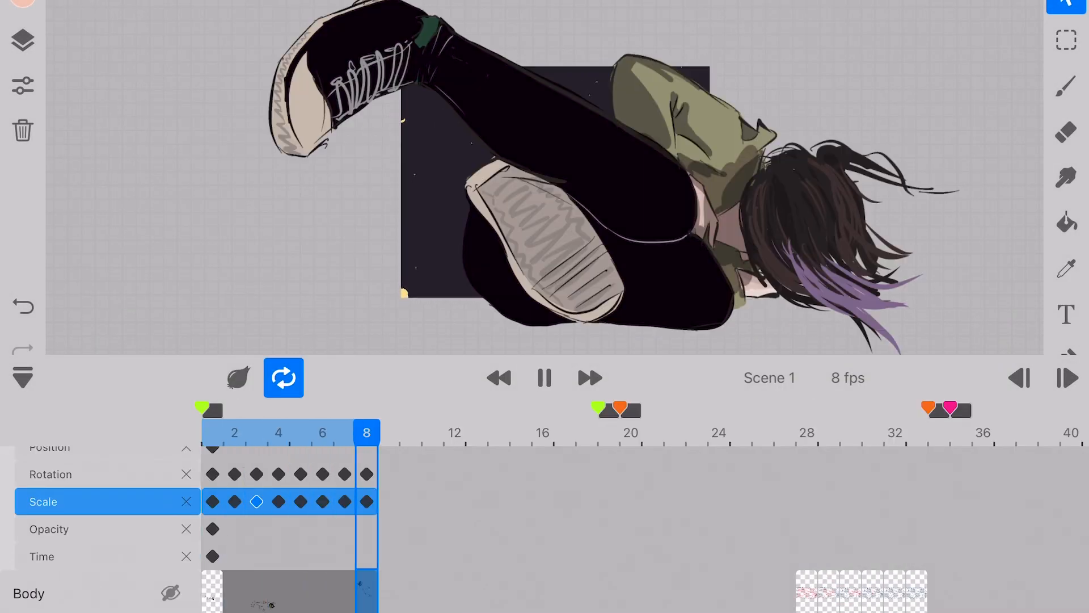